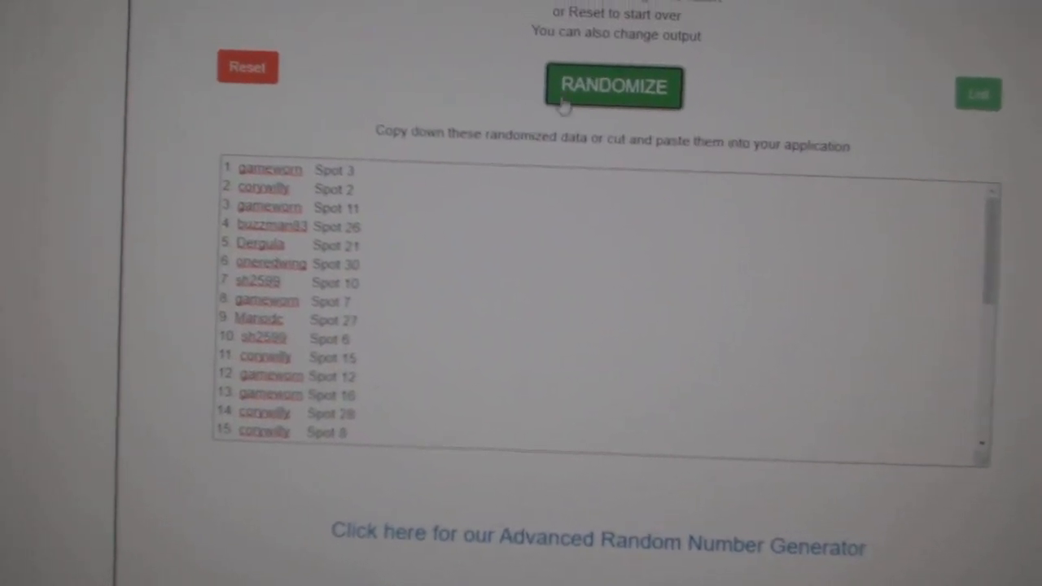
Randomize the entered team names, producing a list starting with Los Angeles
{"action": "left_click", "coordinate": [615, 88]}
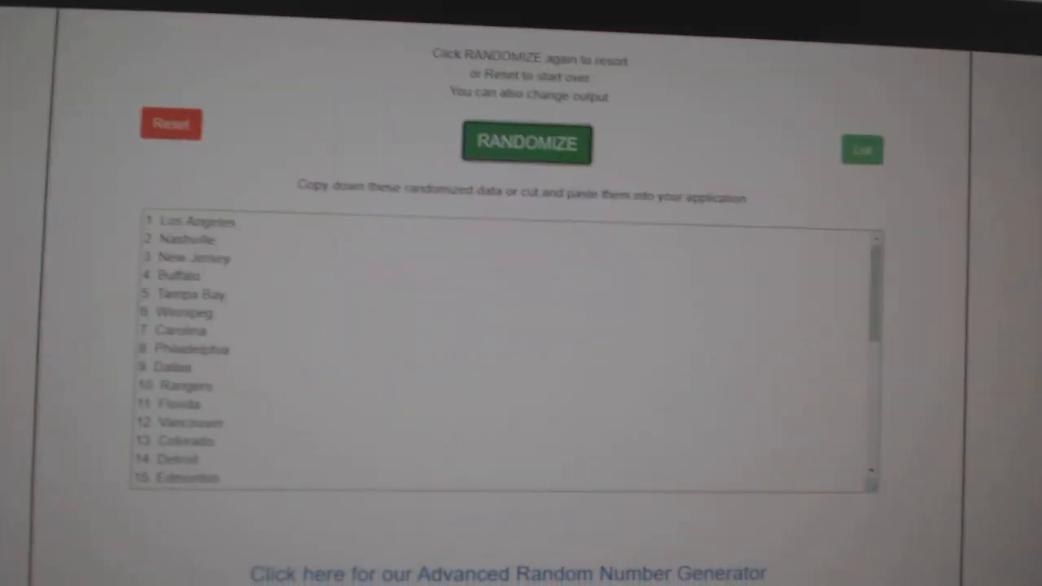
Reshuffle the team names into a new order starting with St. Louis, Detroit, Dallas
{"action": "left_click", "coordinate": [530, 143]}
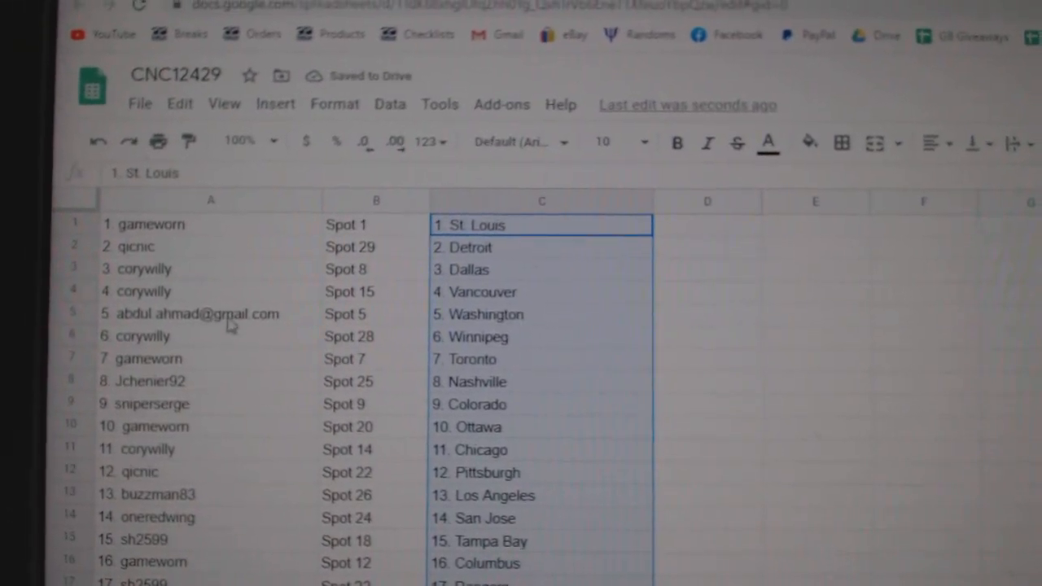
Check the fifth participant's row to confirm its pasted team pairing in column C
{"action": "left_click", "coordinate": [187, 314]}
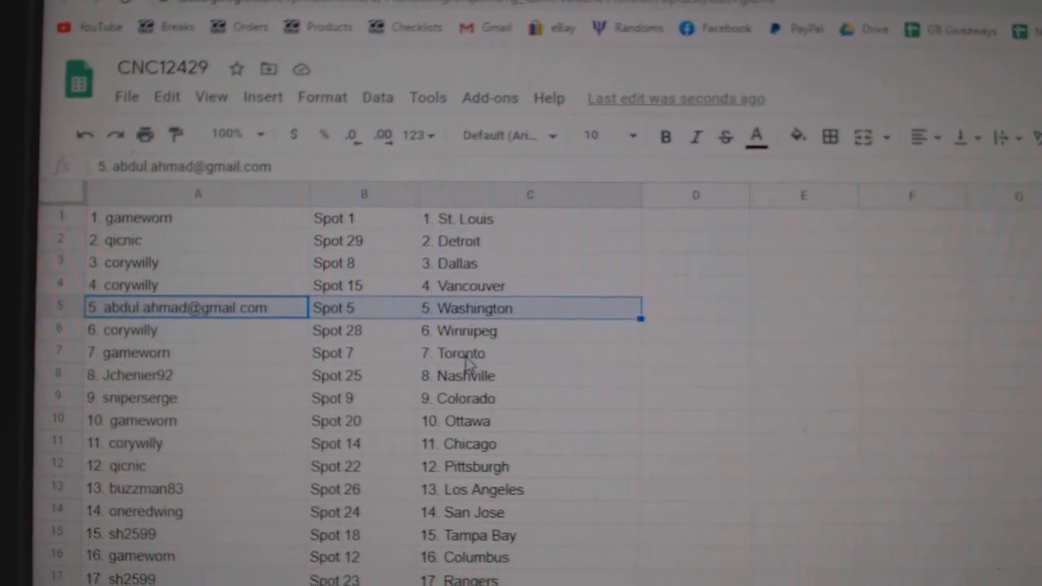